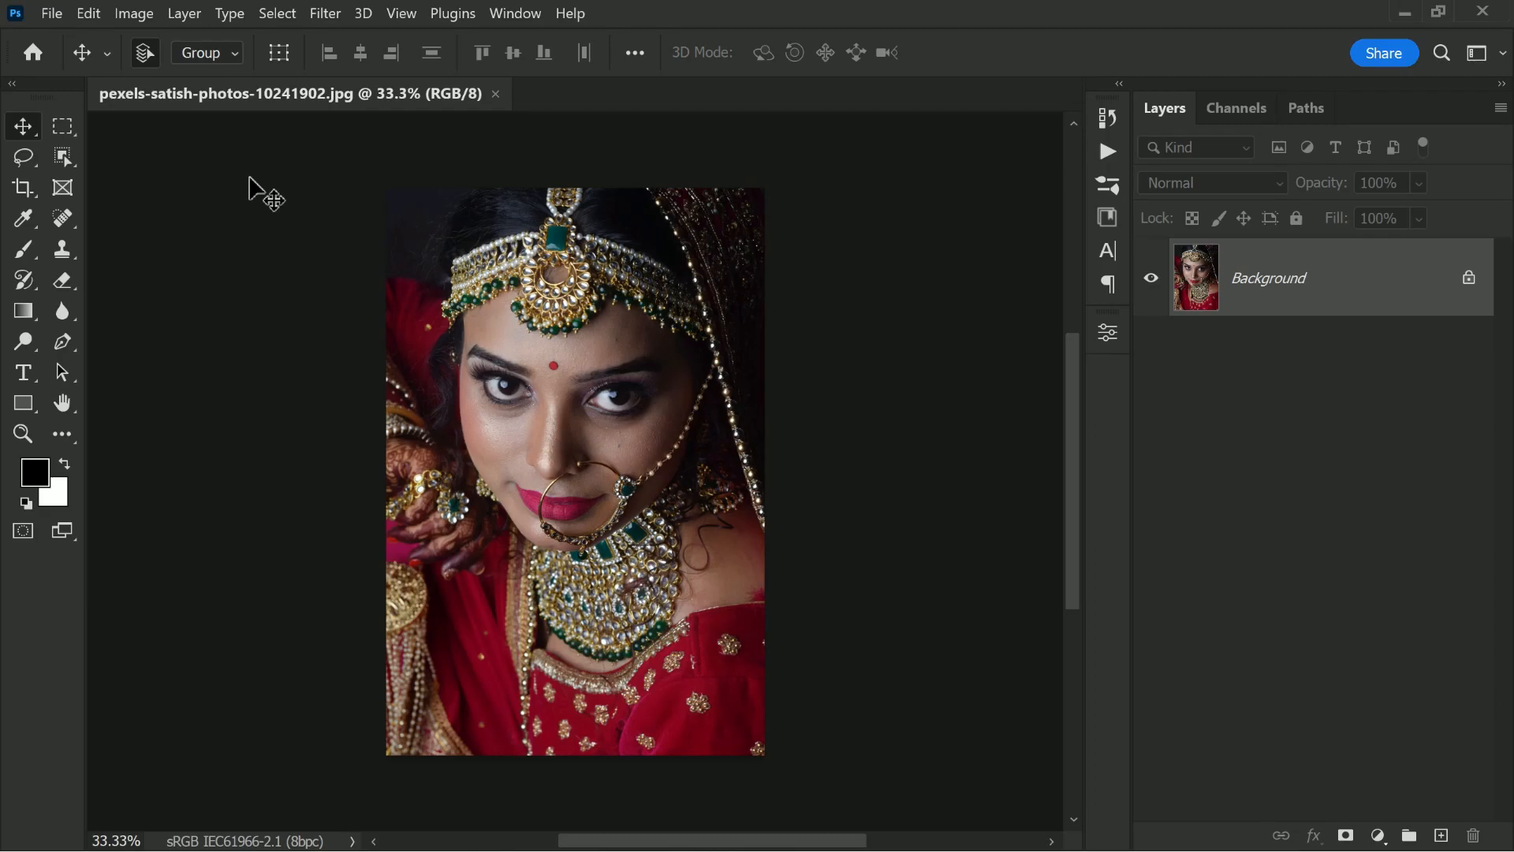
Step: Select the bride's skin with Color Range set to Skin Tones and Detect Faces on
{"action": "left_click", "coordinate": [276, 12]}
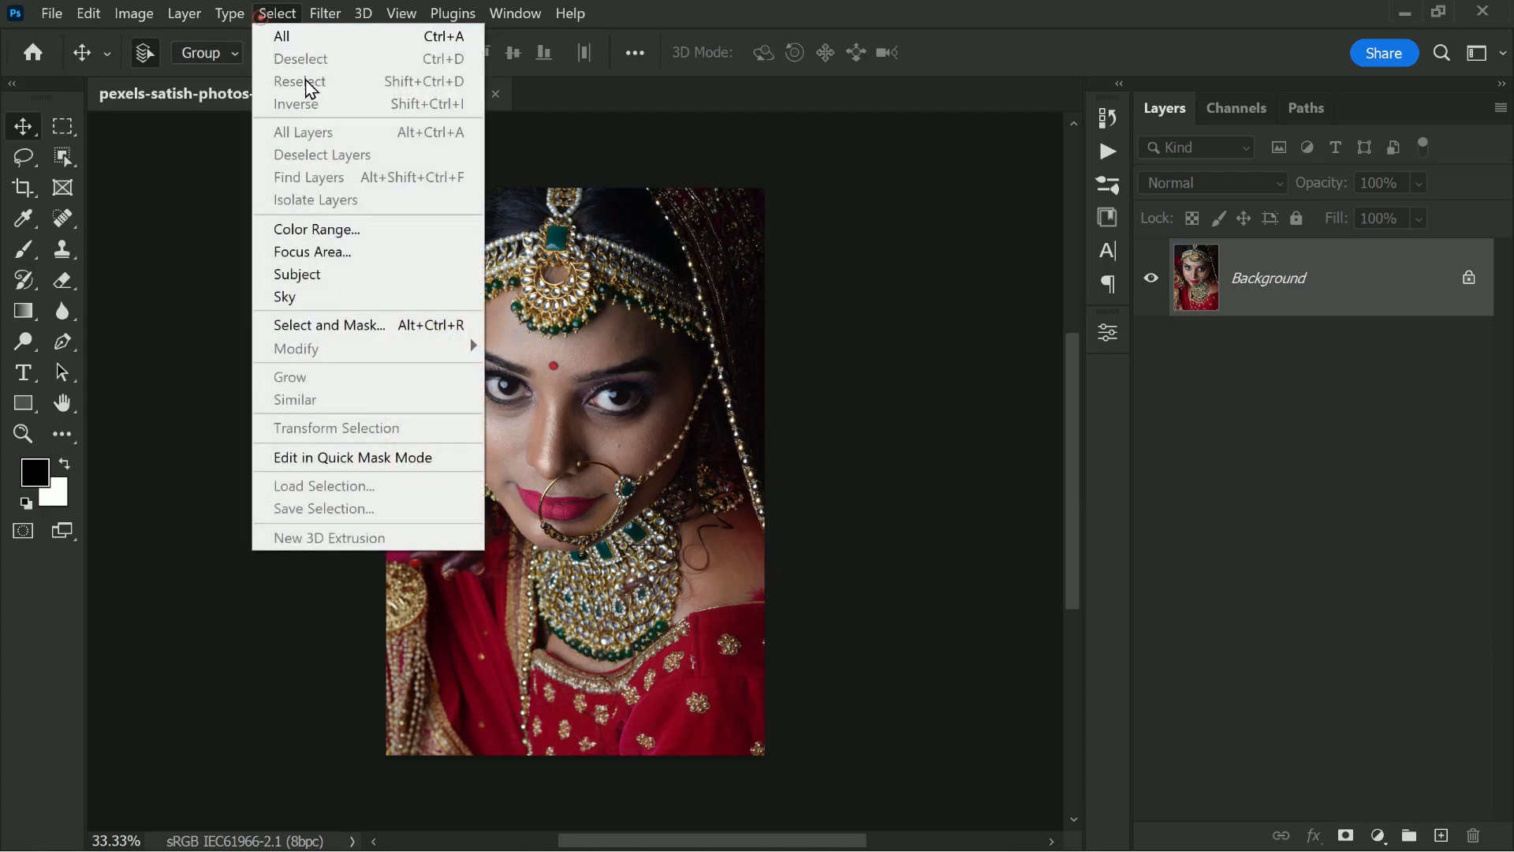
{"action": "left_click", "coordinate": [317, 229]}
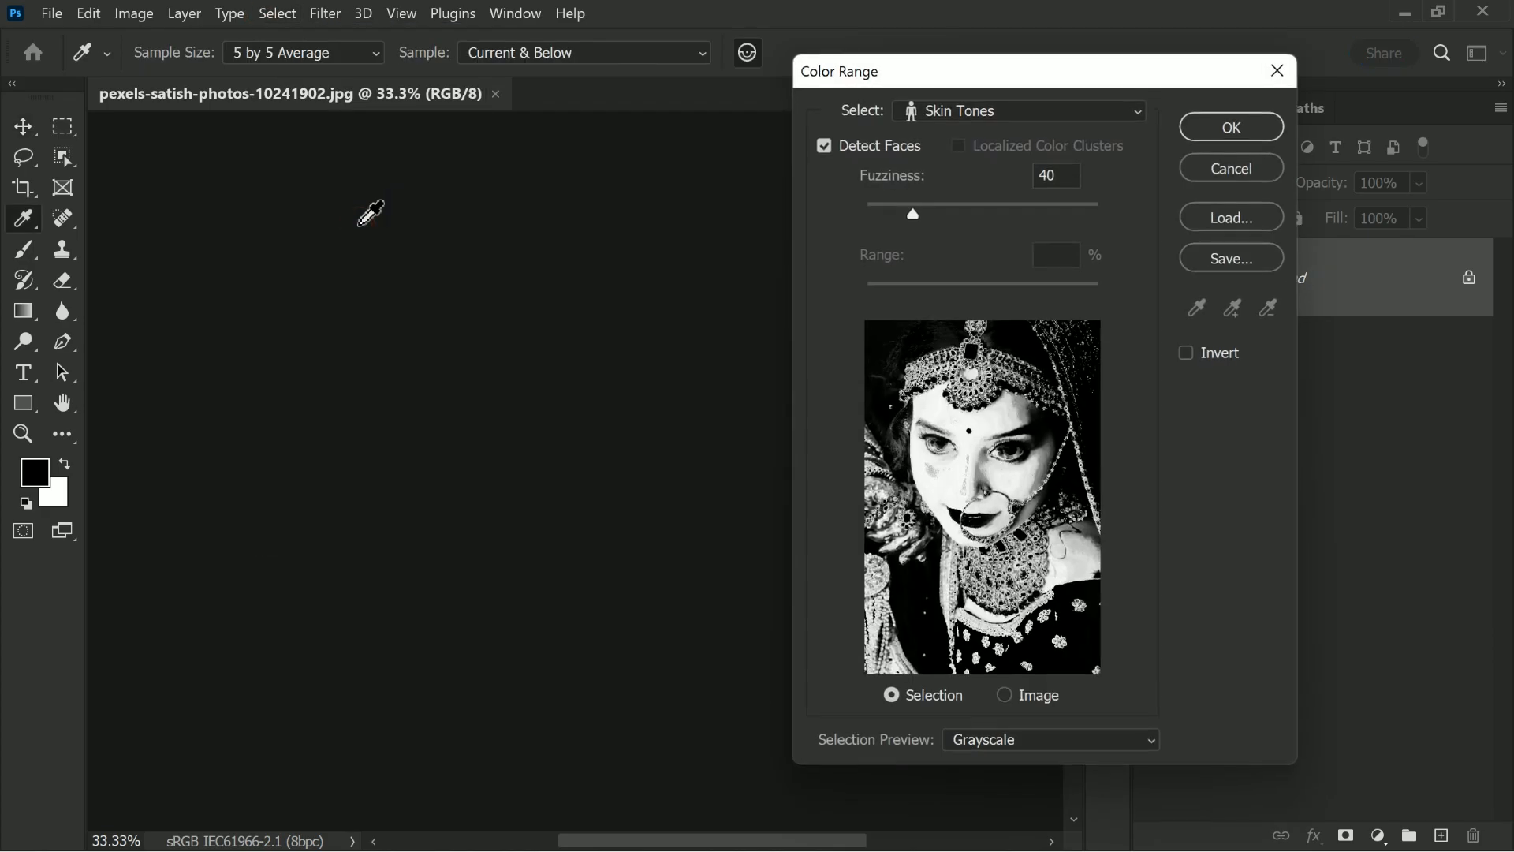
{"action": "left_click", "coordinate": [823, 146]}
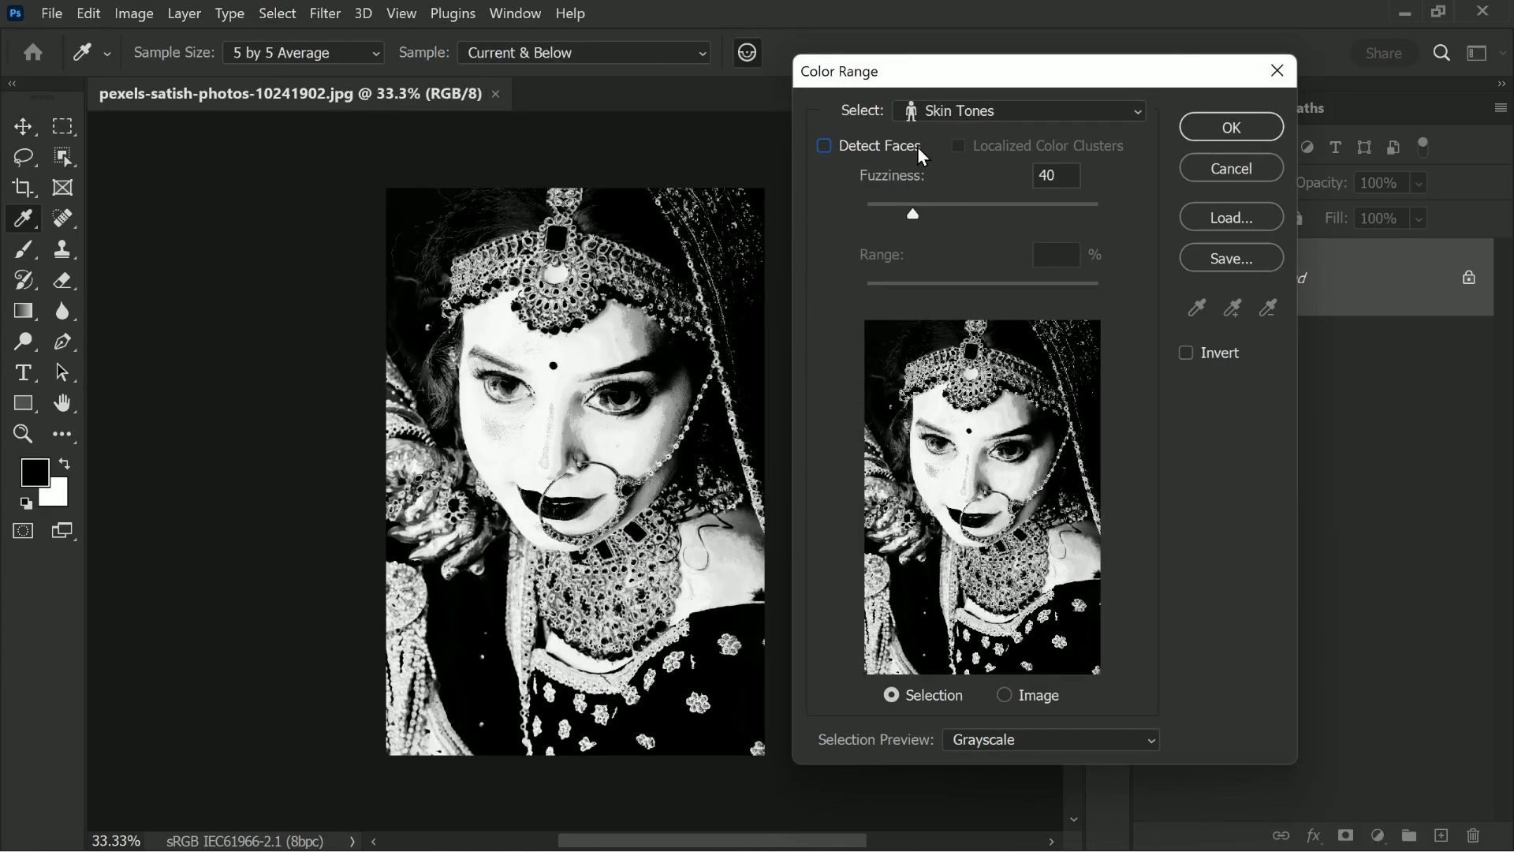
{"action": "left_click", "coordinate": [1018, 110]}
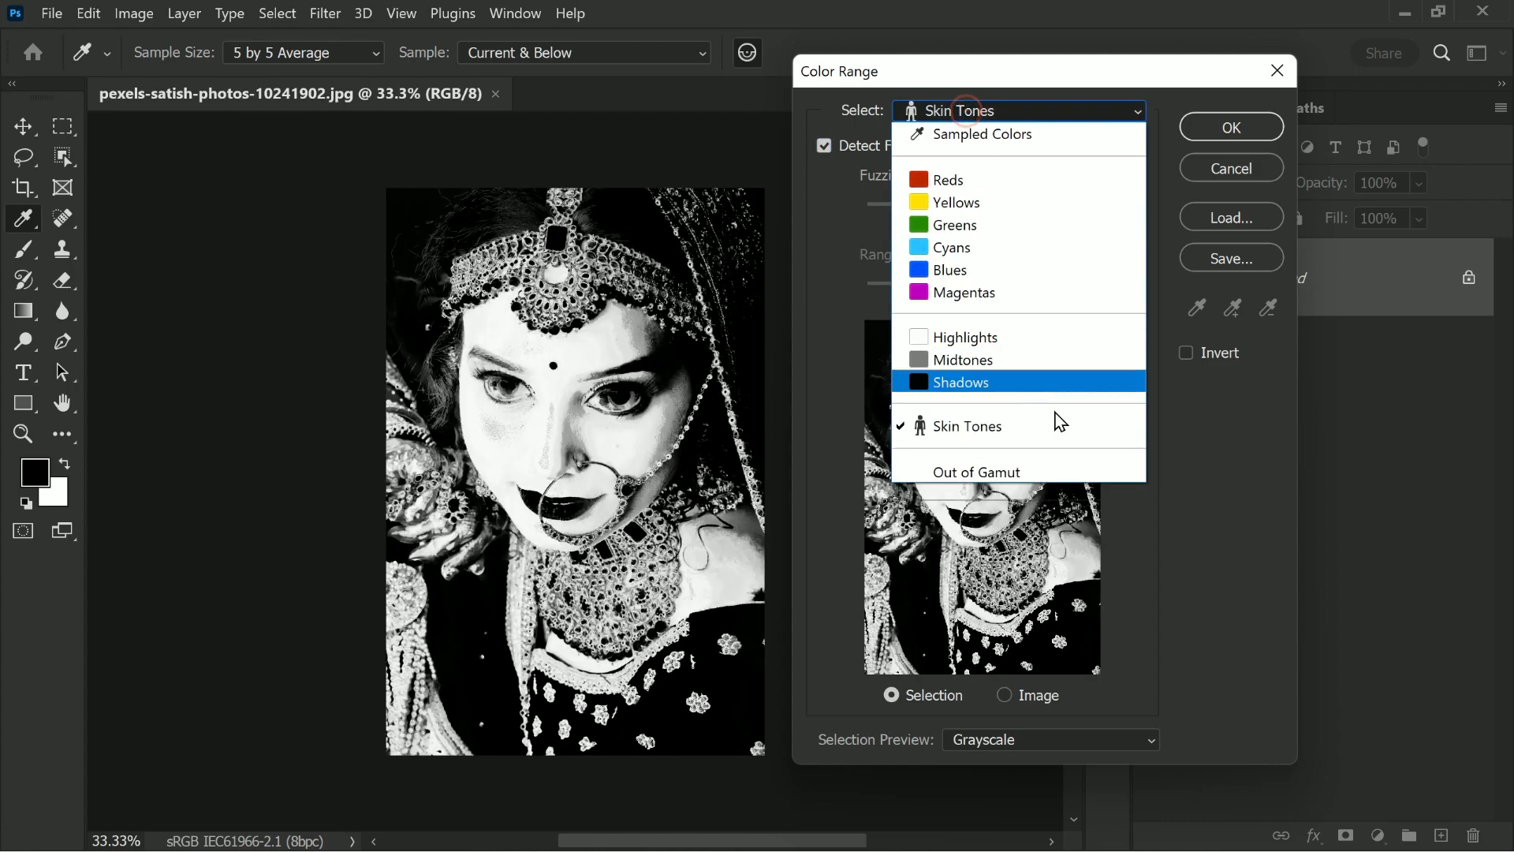
{"action": "left_click", "coordinate": [969, 426]}
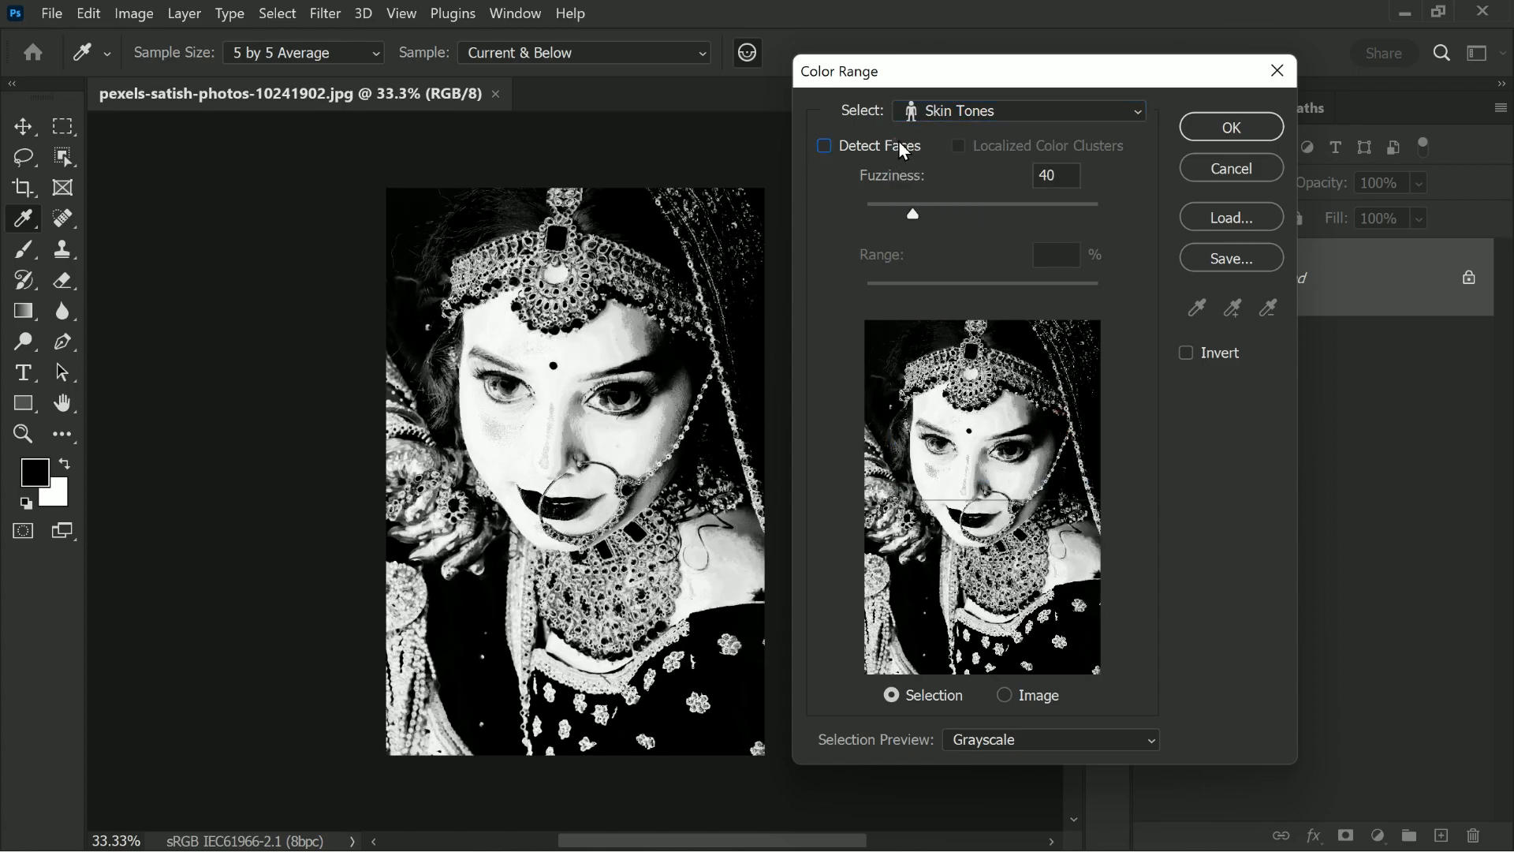
{"action": "left_click", "coordinate": [823, 146]}
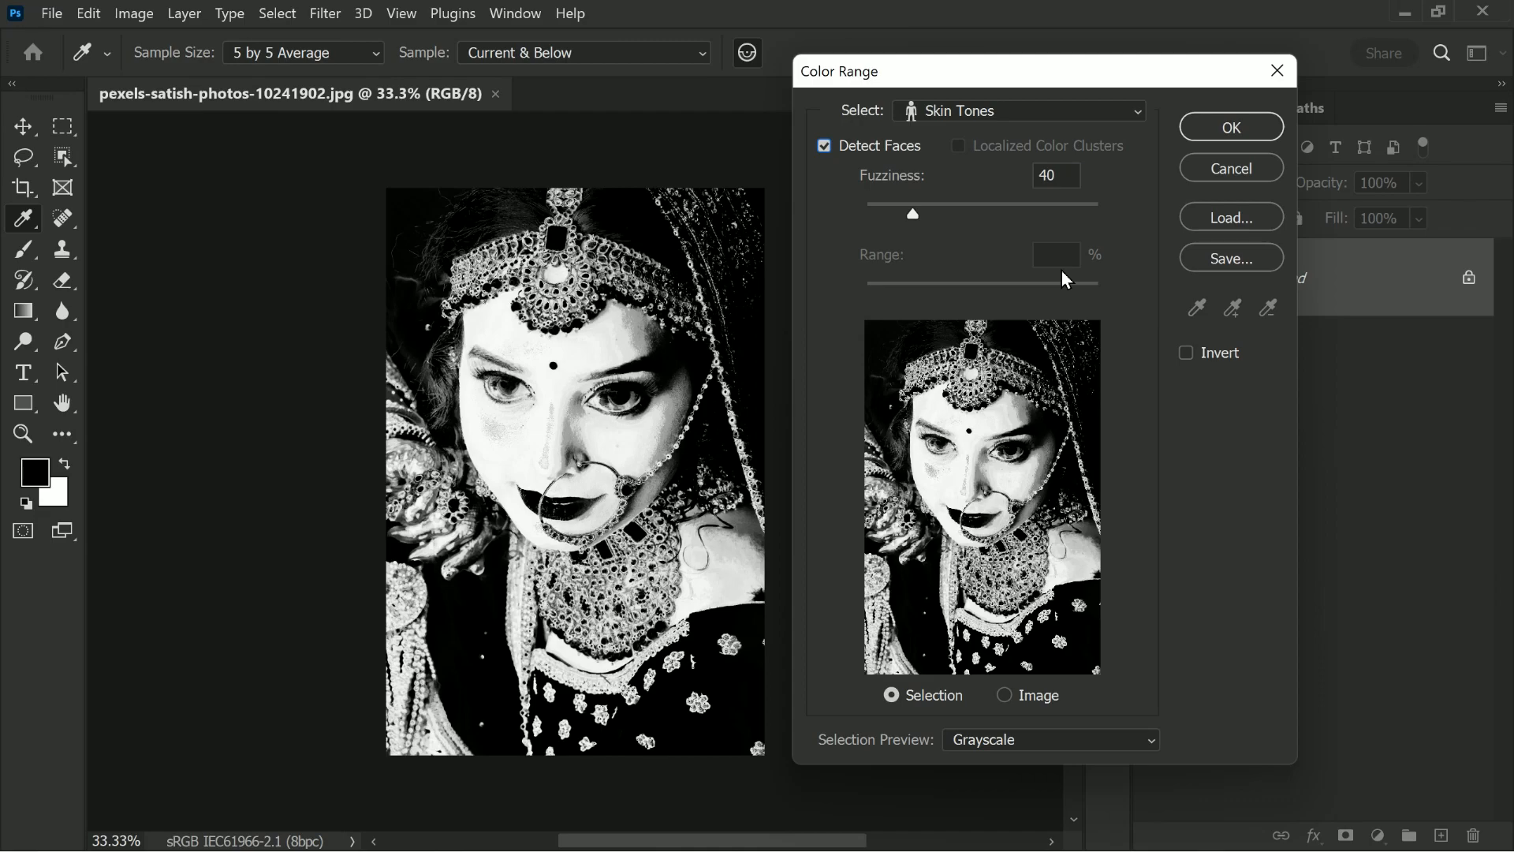
{"action": "left_click", "coordinate": [1229, 127]}
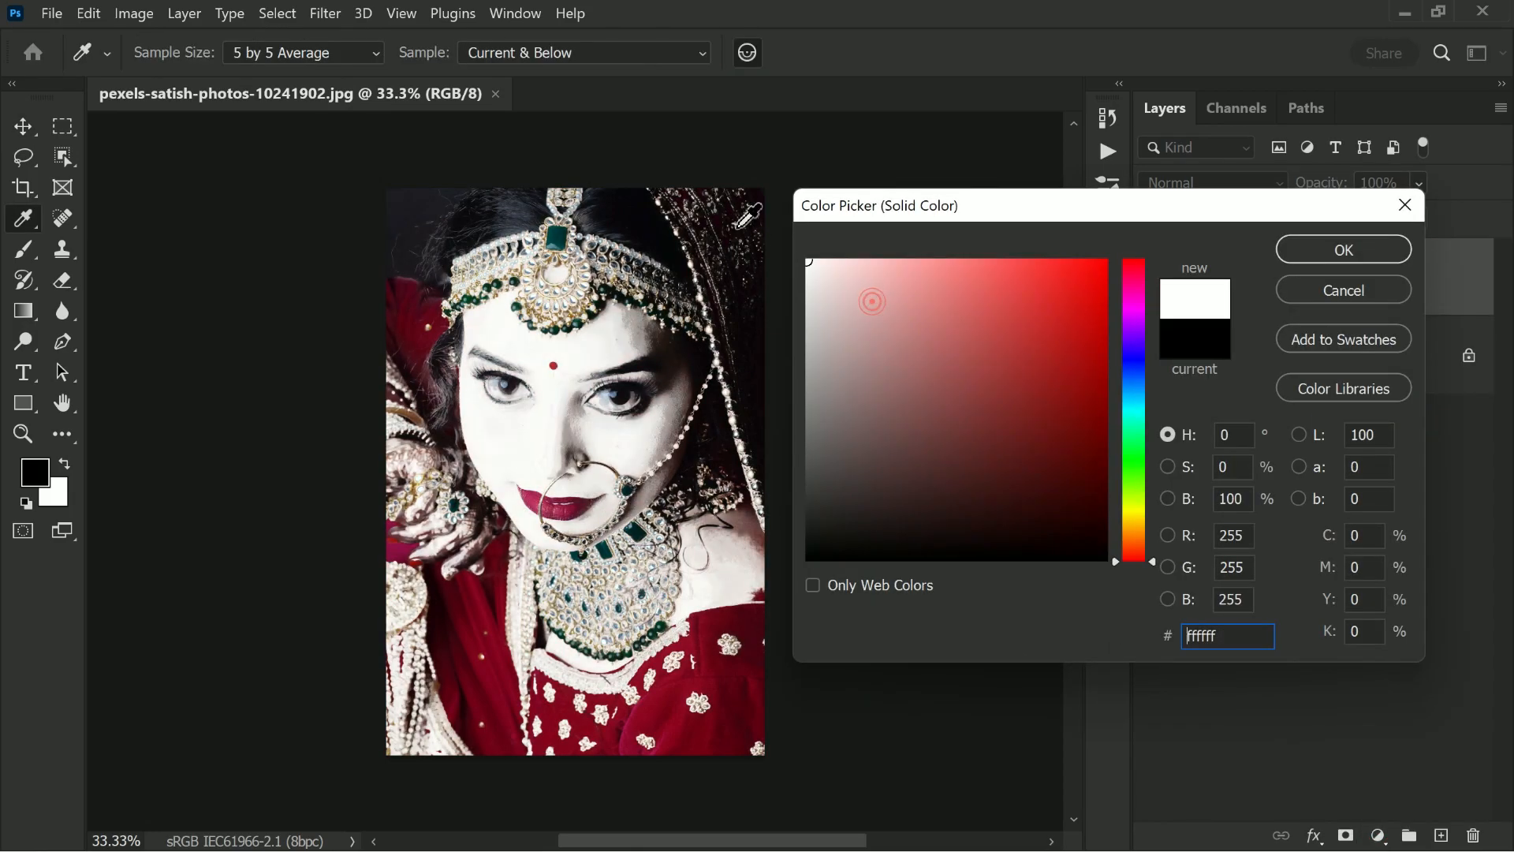
Step: Accept a white Solid Color fill and set its blend mode to Soft Light
{"action": "left_click", "coordinate": [1342, 249]}
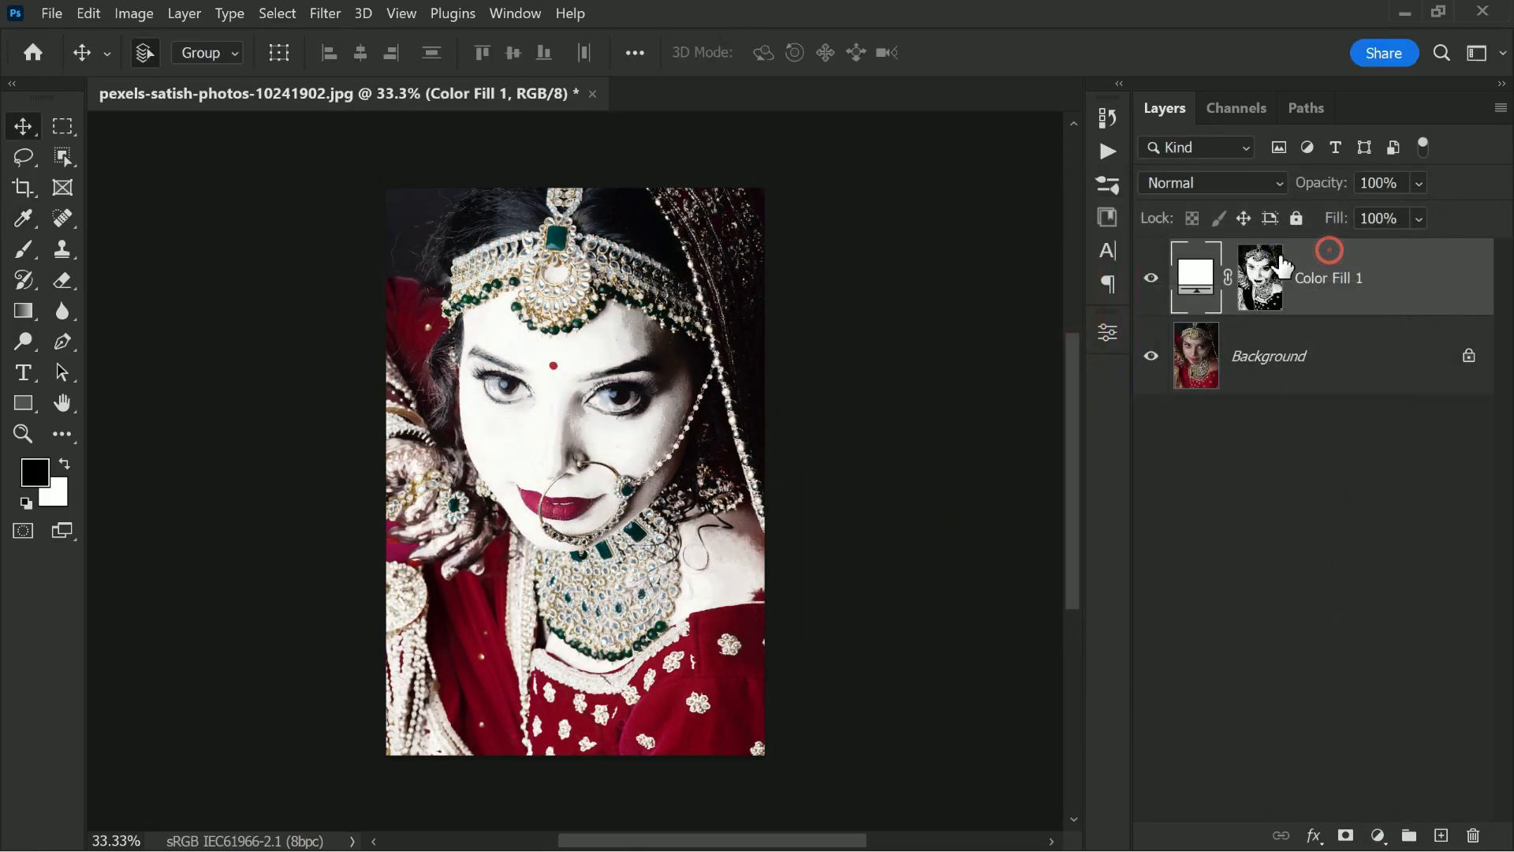
{"action": "left_click", "coordinate": [1212, 183]}
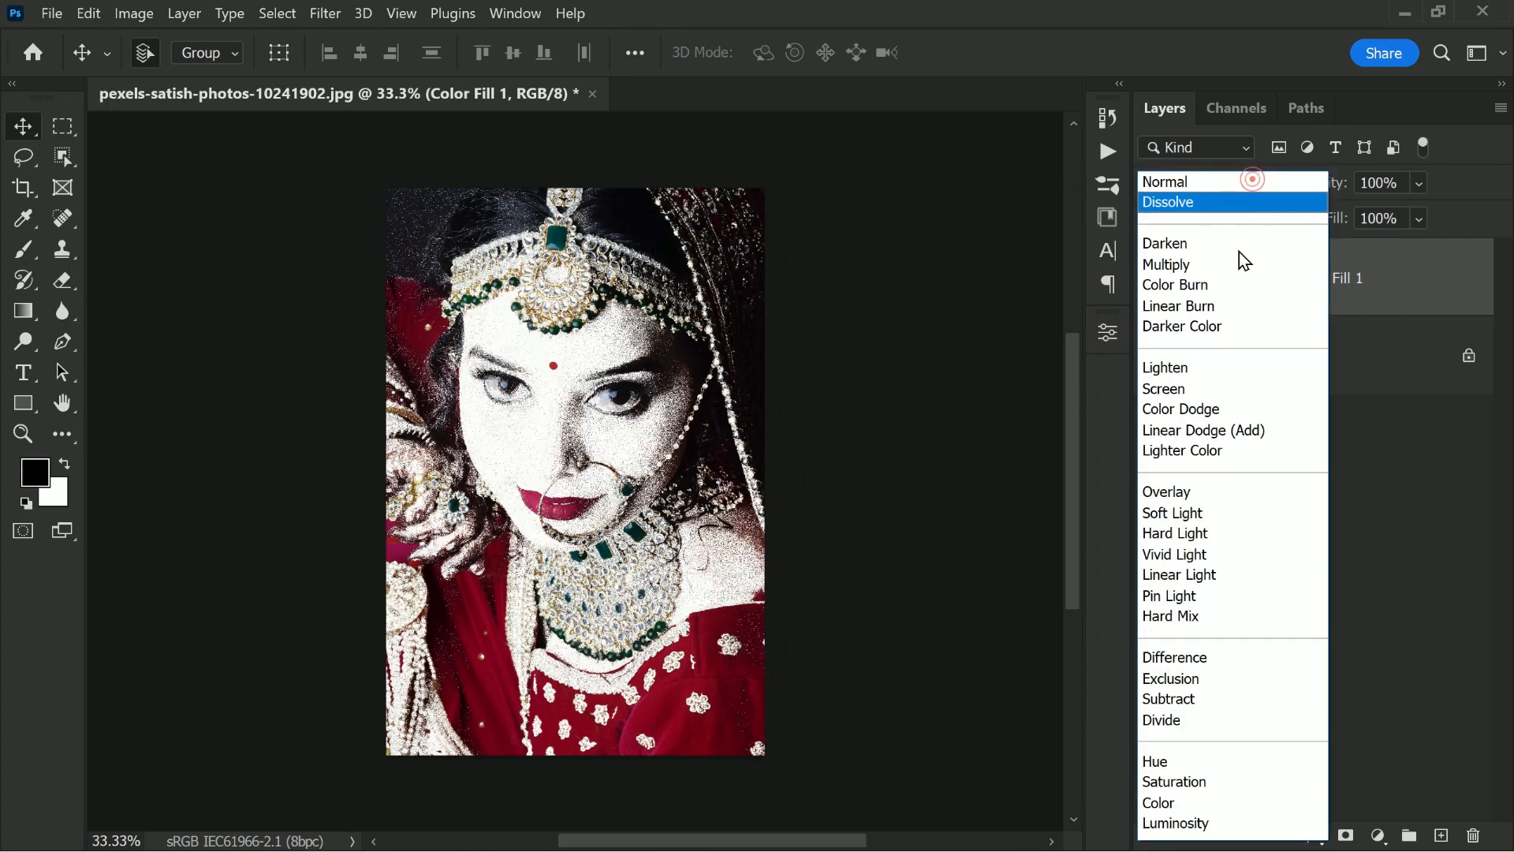
{"action": "left_click", "coordinate": [1172, 512]}
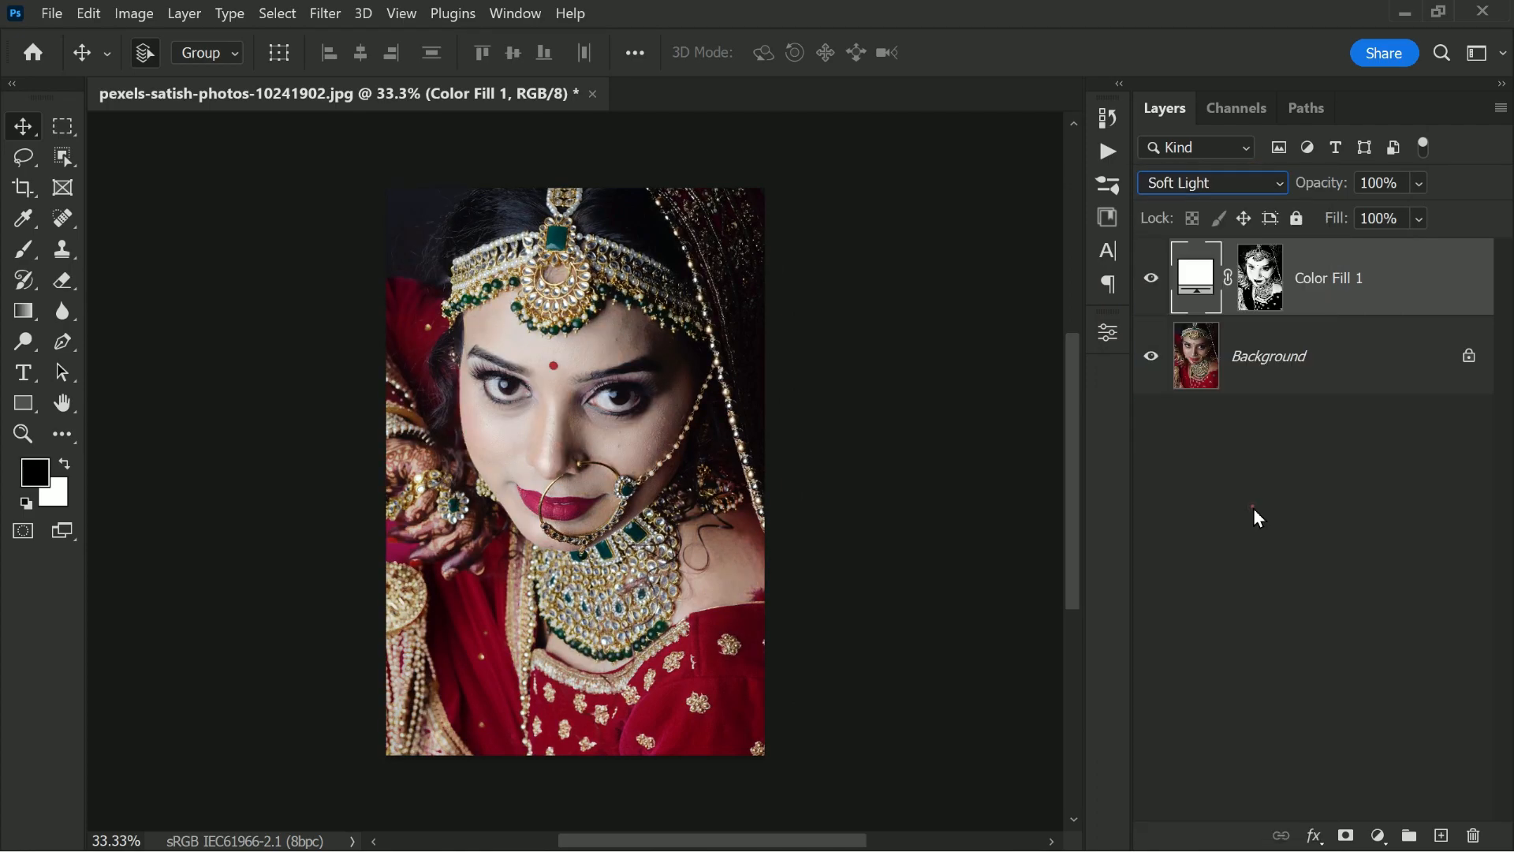
{"action": "double_click", "coordinate": [1329, 278]}
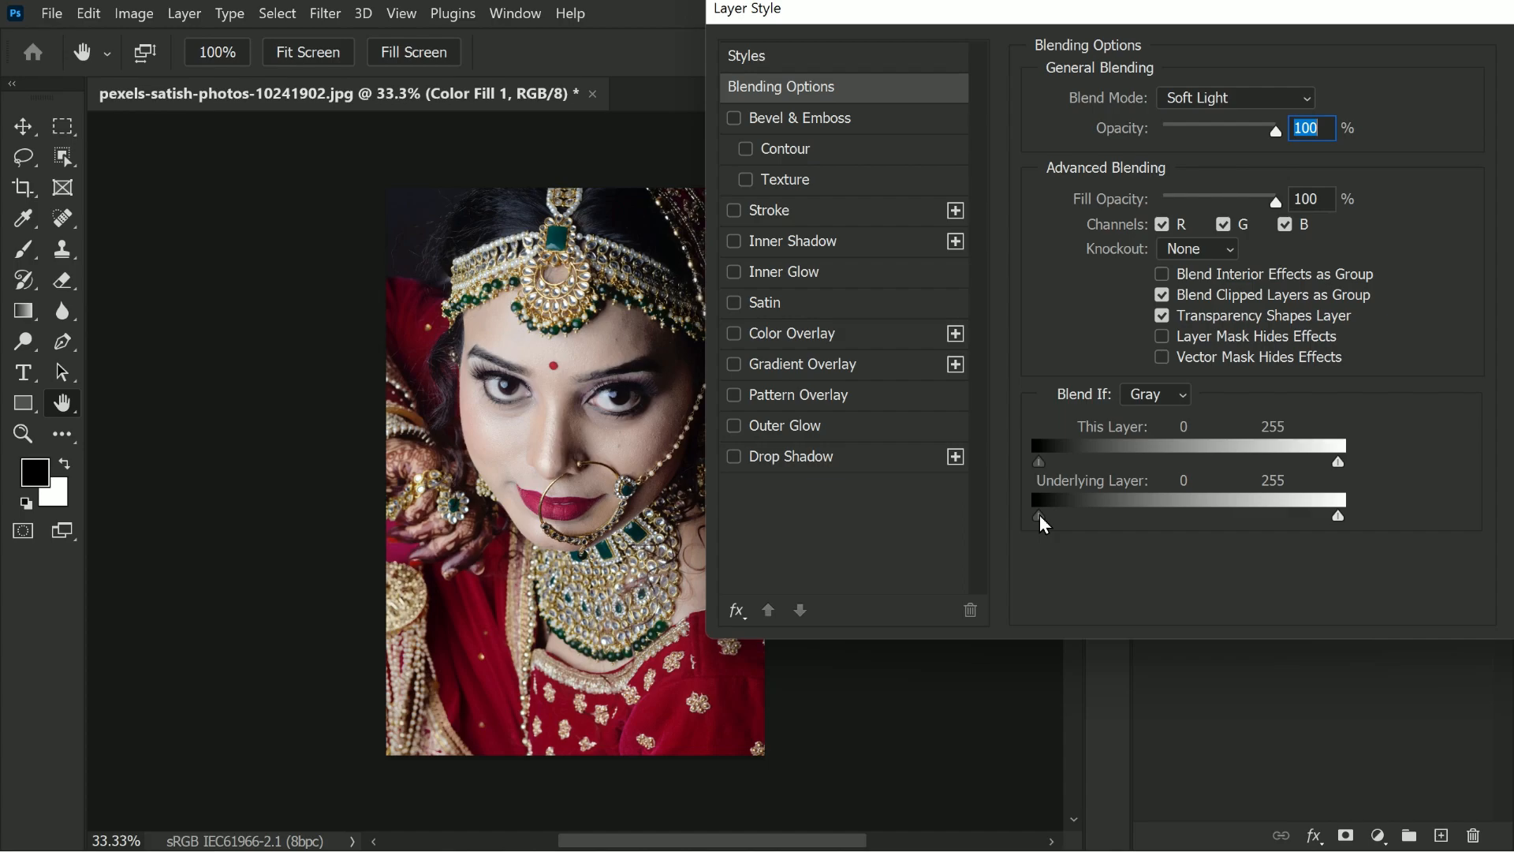
Step: Split the Underlying Layer black slider in Blend If, feathering dark tones up to 169
{"action": "left_click_drag", "start_coordinate": [1038, 516], "coordinate": [1239, 516]}
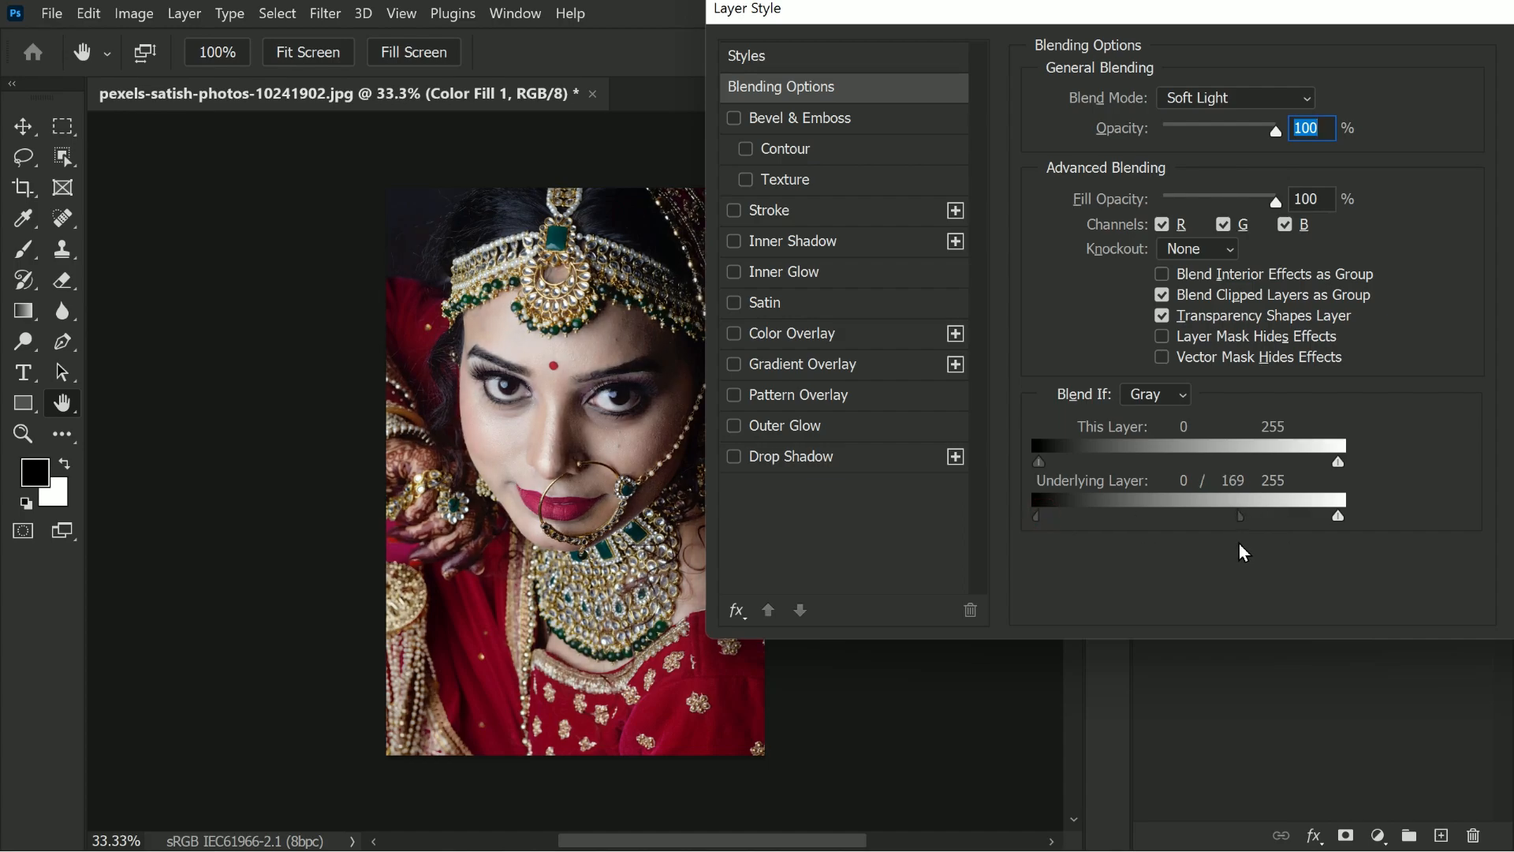
{"action": "left_click_drag", "start_coordinate": [1041, 516], "coordinate": [1092, 516]}
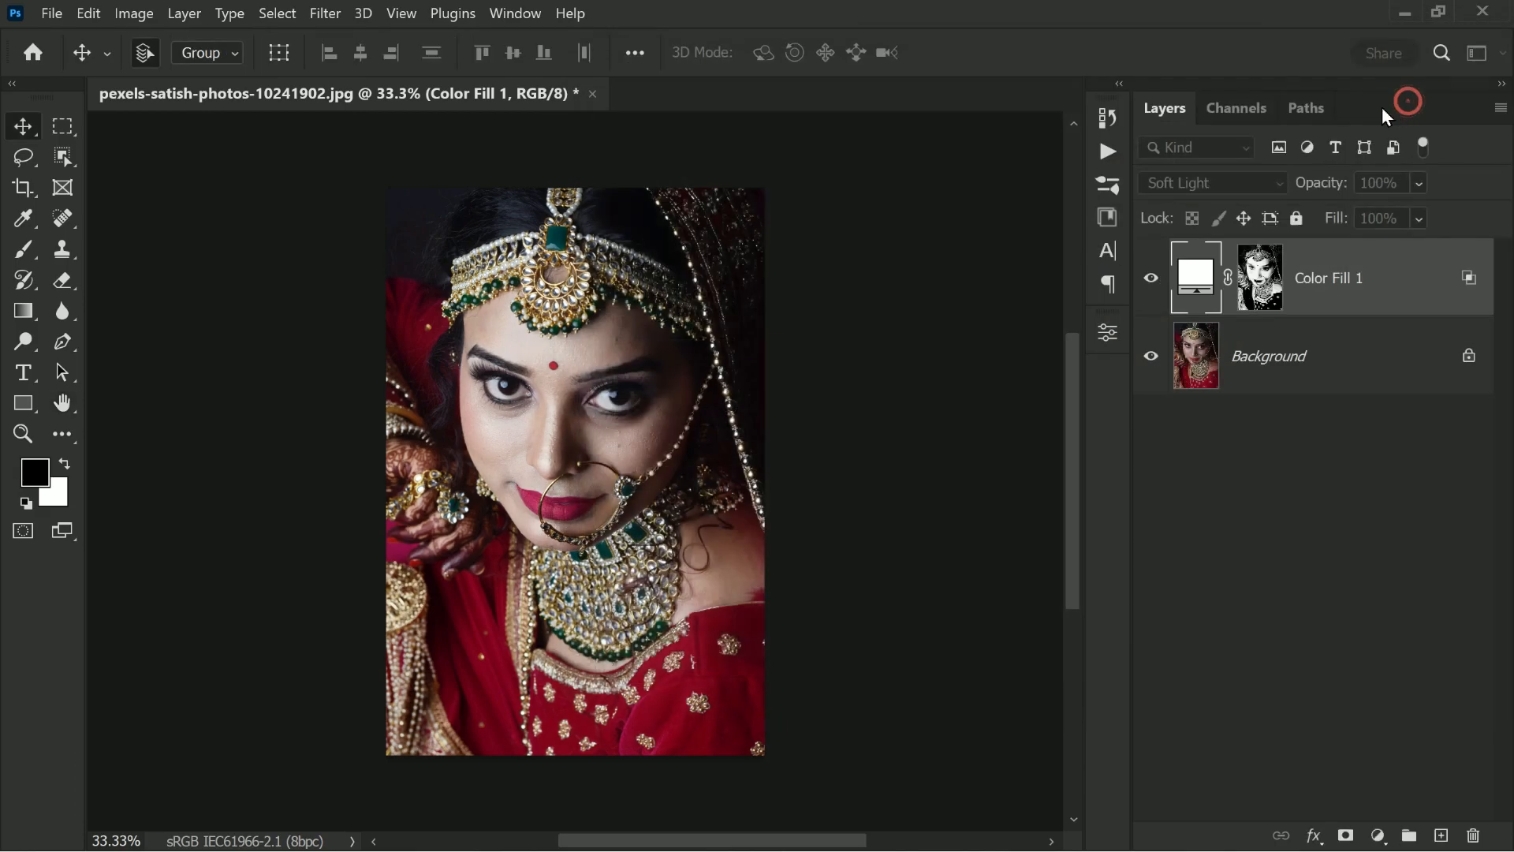
Step: Apply the blending options and target the Color Fill 1 mask for painting
{"action": "left_click", "coordinate": [23, 249]}
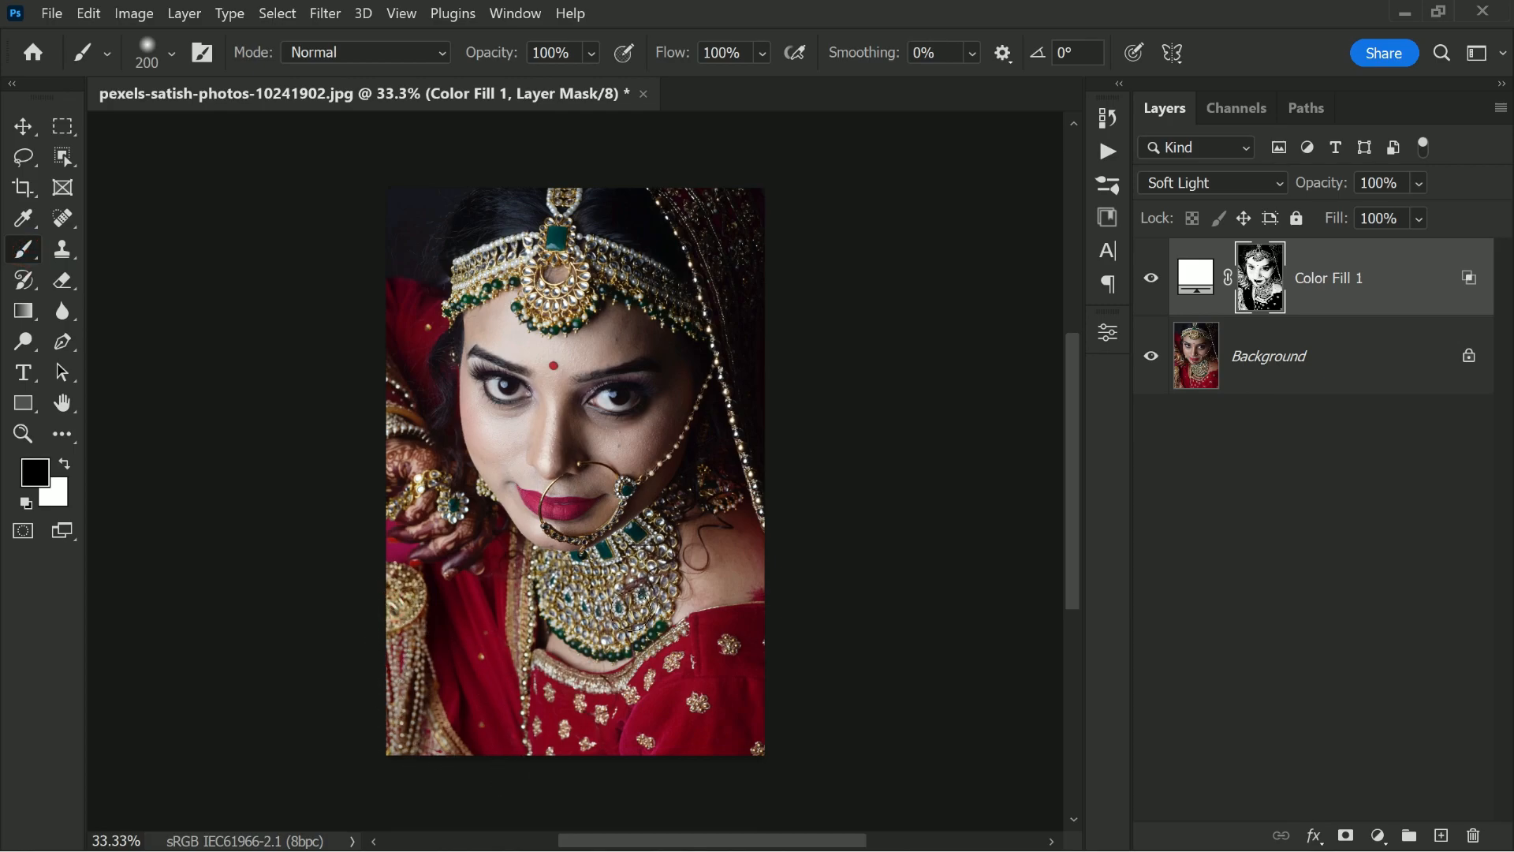
{"action": "left_click", "coordinate": [703, 210]}
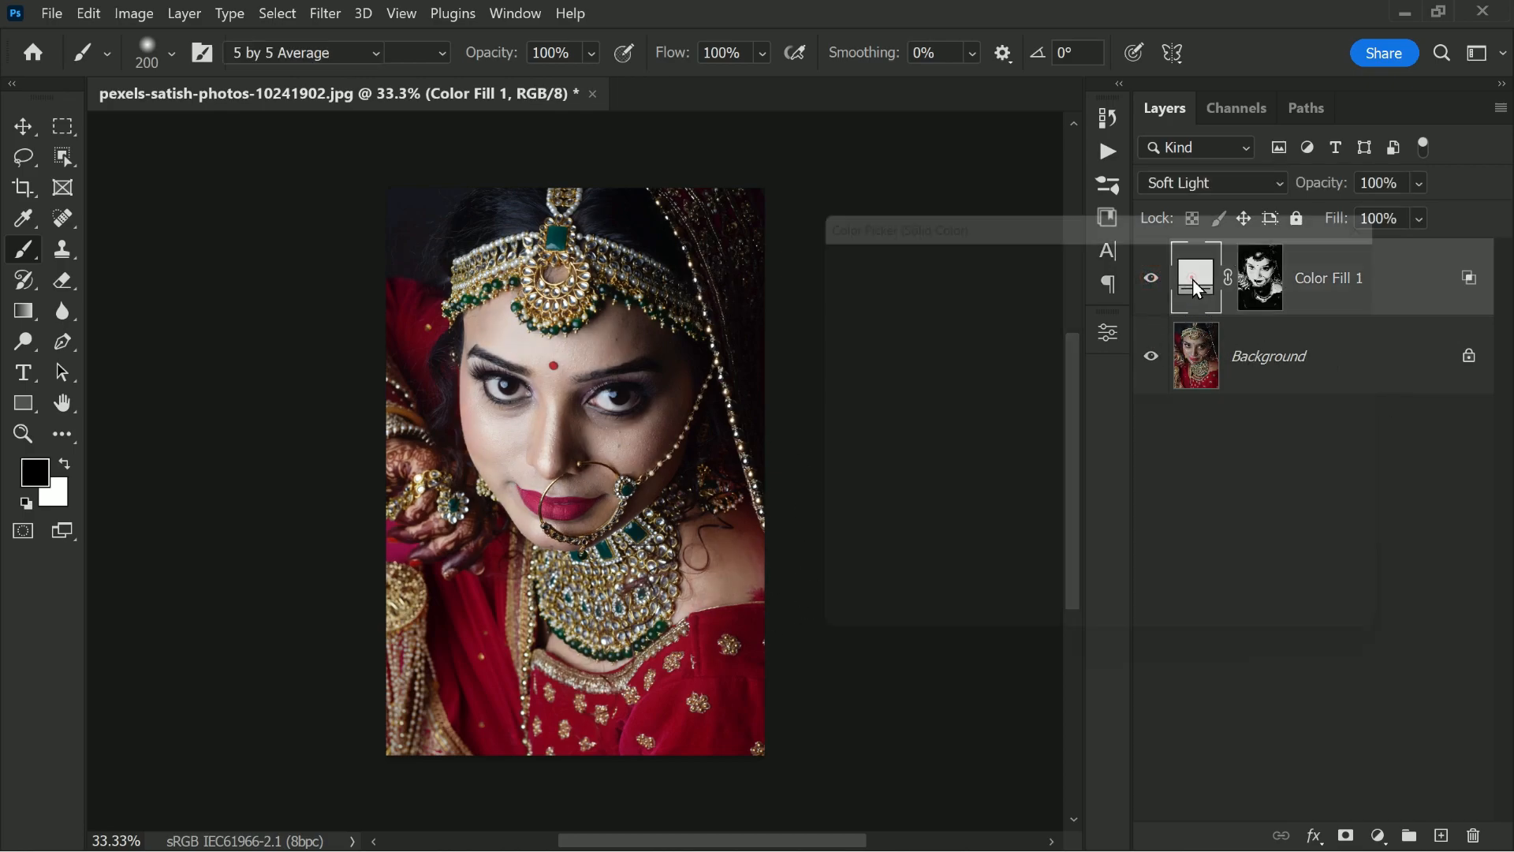
Step: Change the skin fill colour from white to warm cream (#fbe5cb)
{"action": "double_click", "coordinate": [1195, 279]}
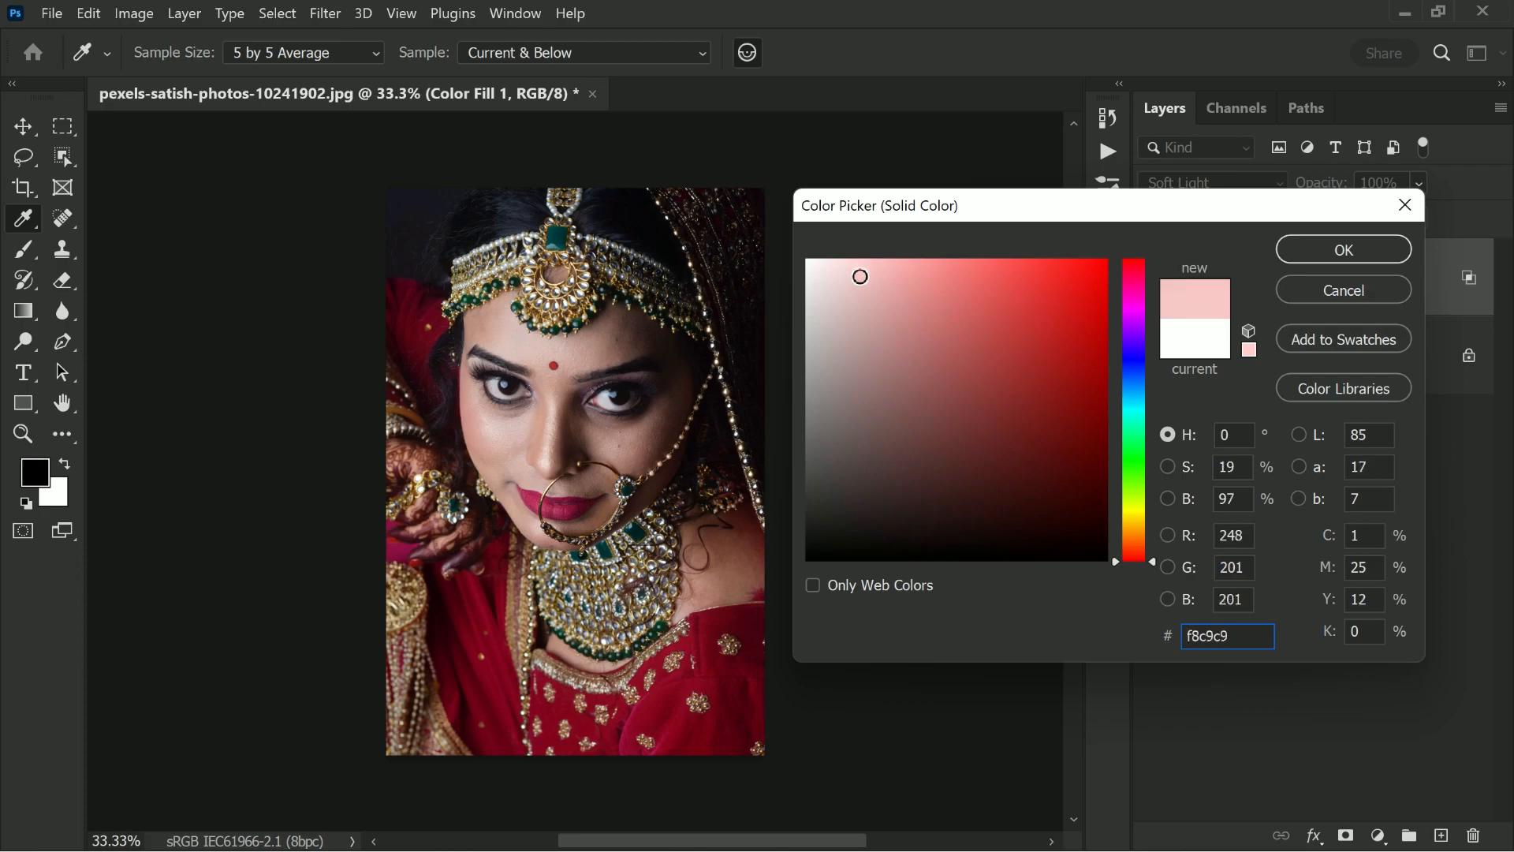
{"action": "left_click", "coordinate": [1116, 534]}
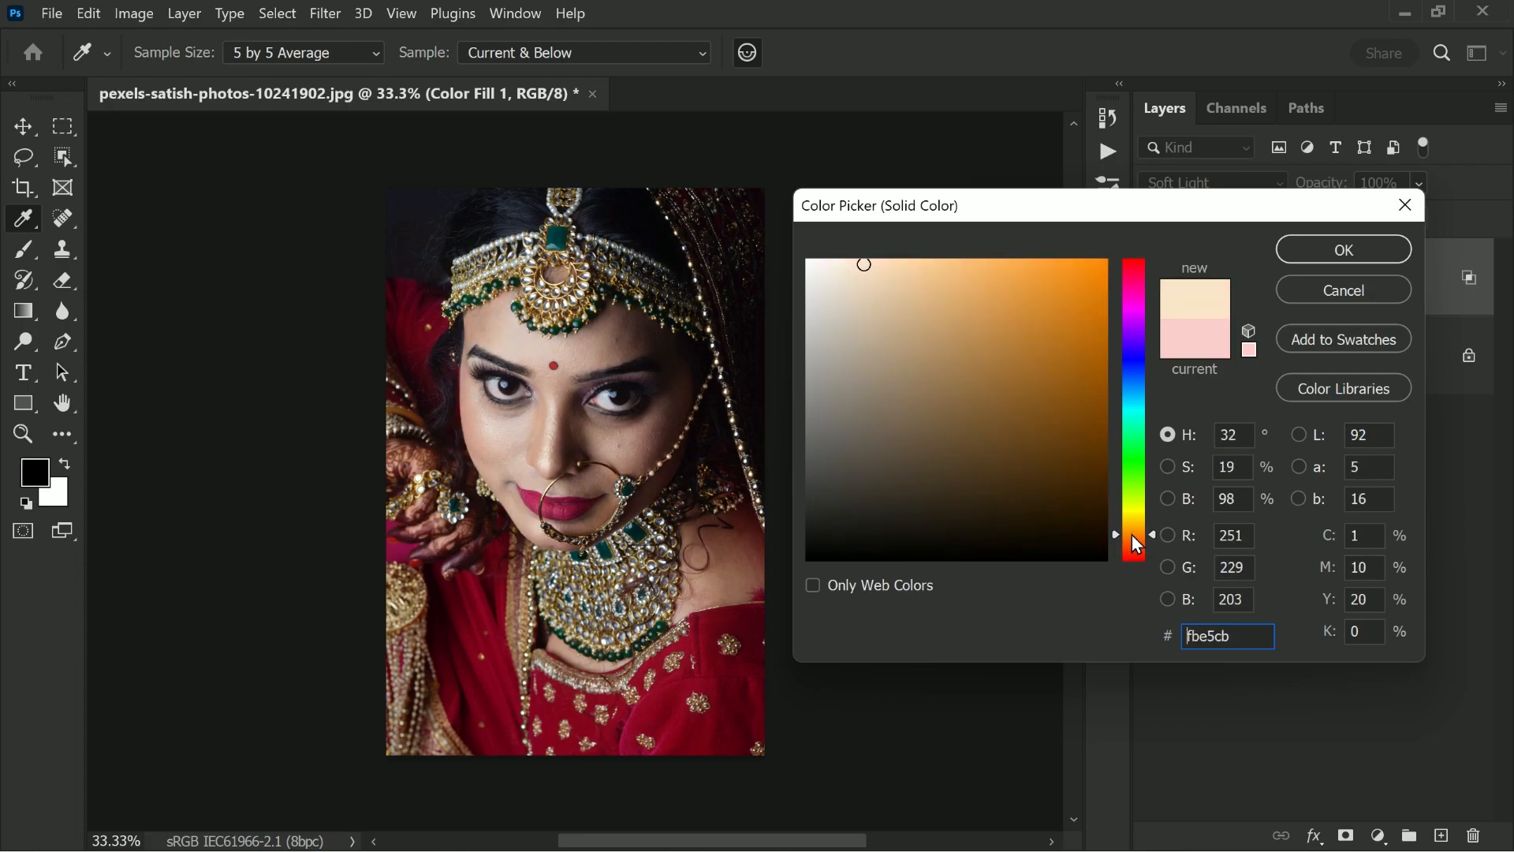
{"action": "left_click", "coordinate": [1341, 249]}
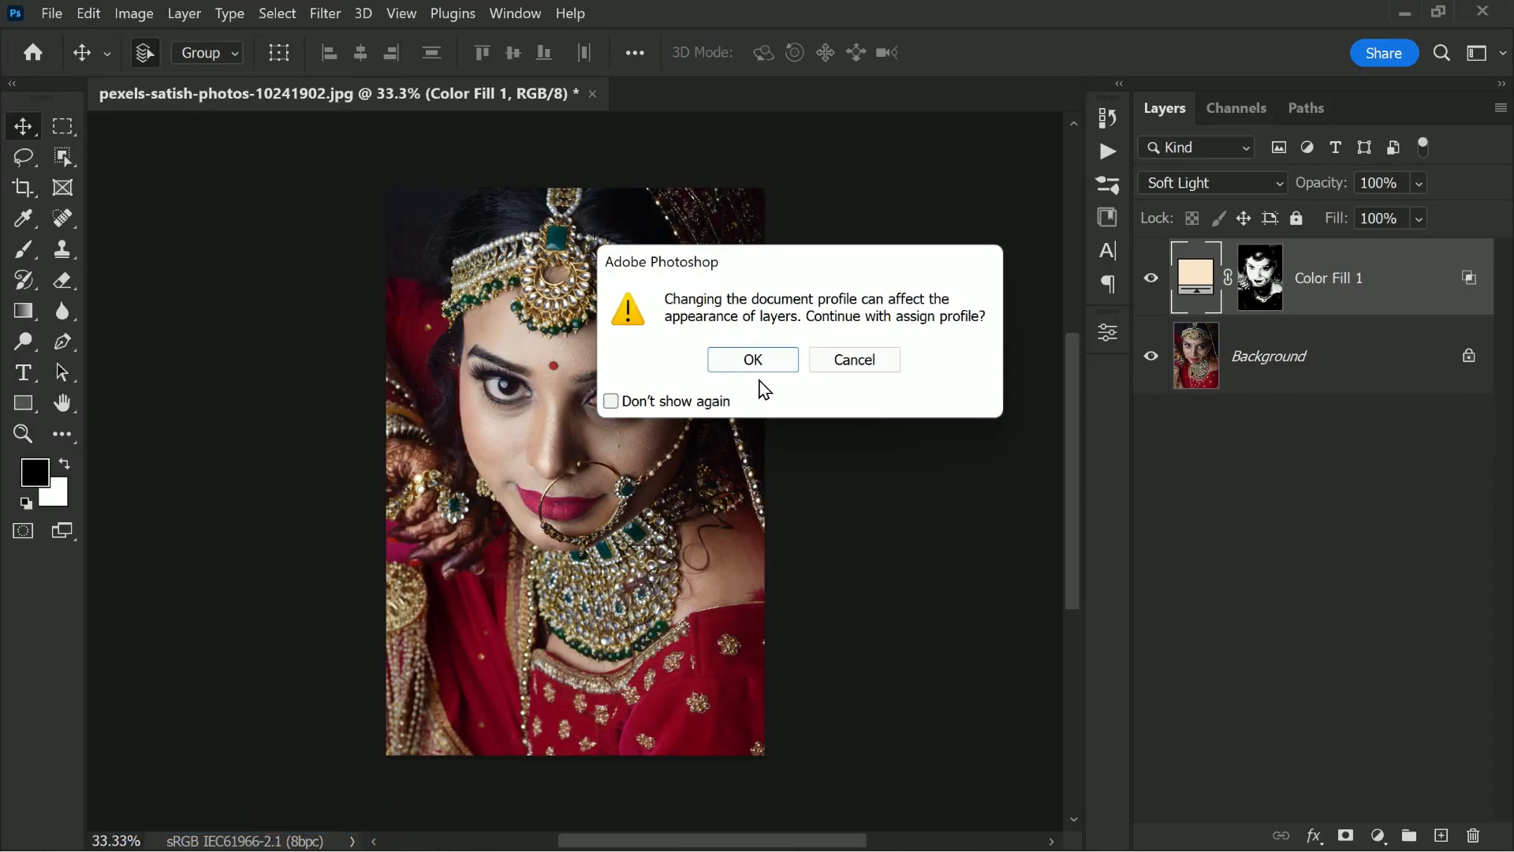
Step: Confirm the warning and assign the Adobe RGB (1998) profile to the document
{"action": "left_click", "coordinate": [753, 359]}
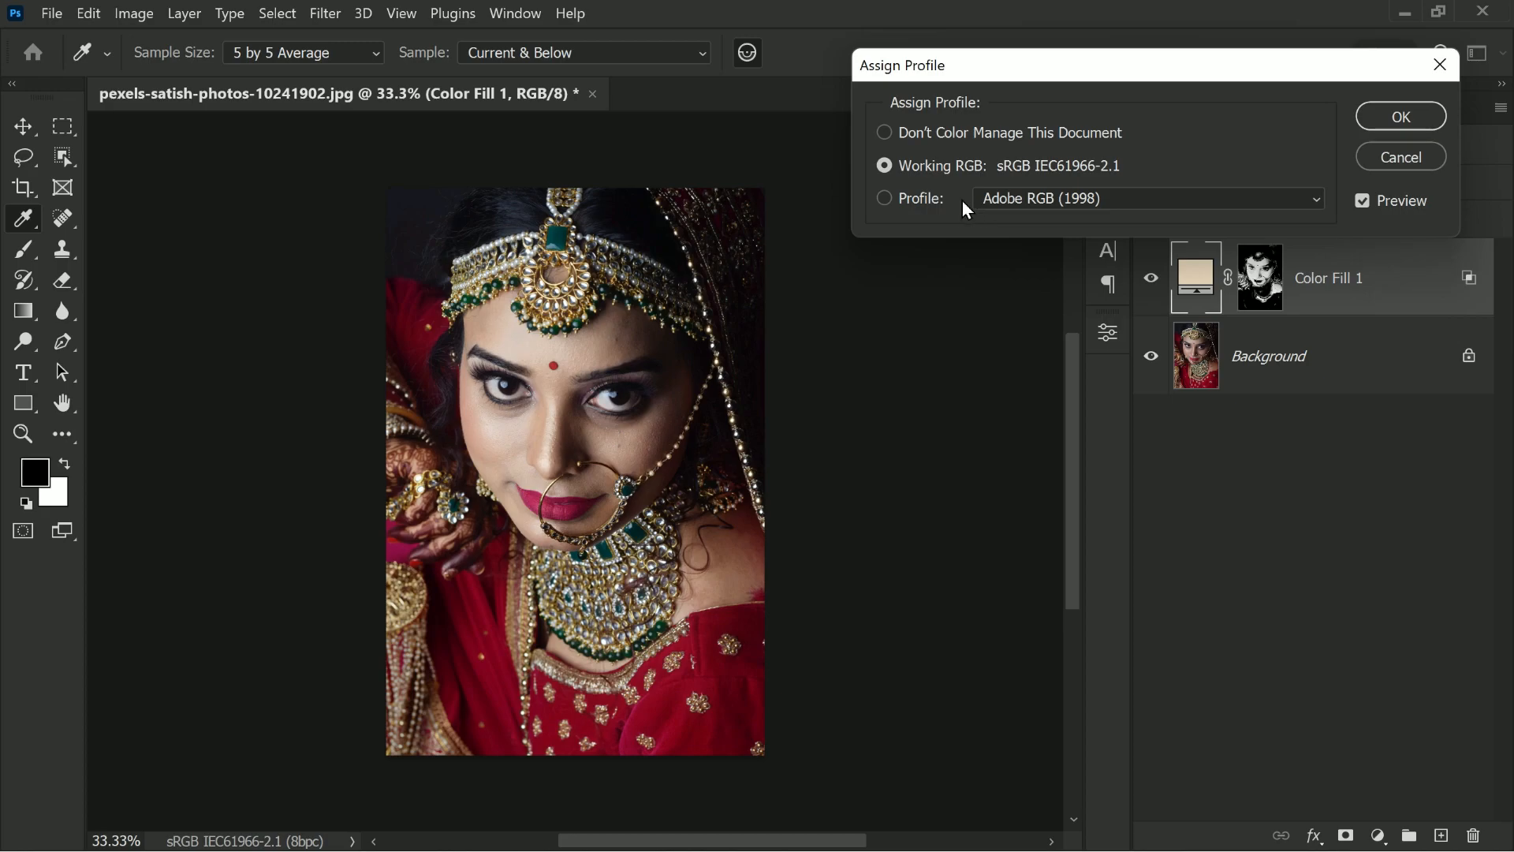
{"action": "left_click", "coordinate": [883, 198]}
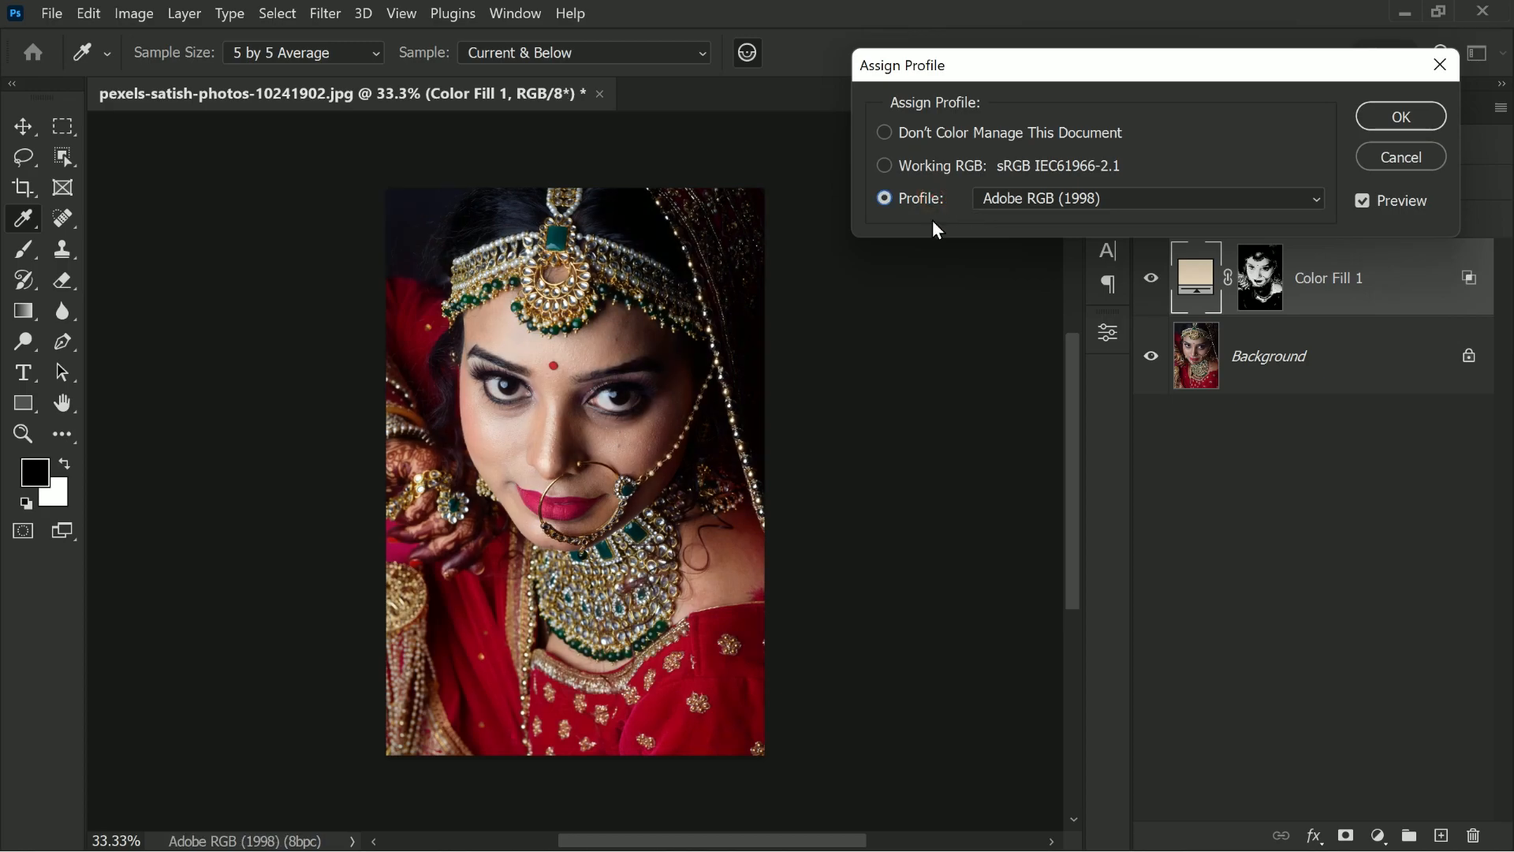
{"action": "left_click", "coordinate": [1400, 116]}
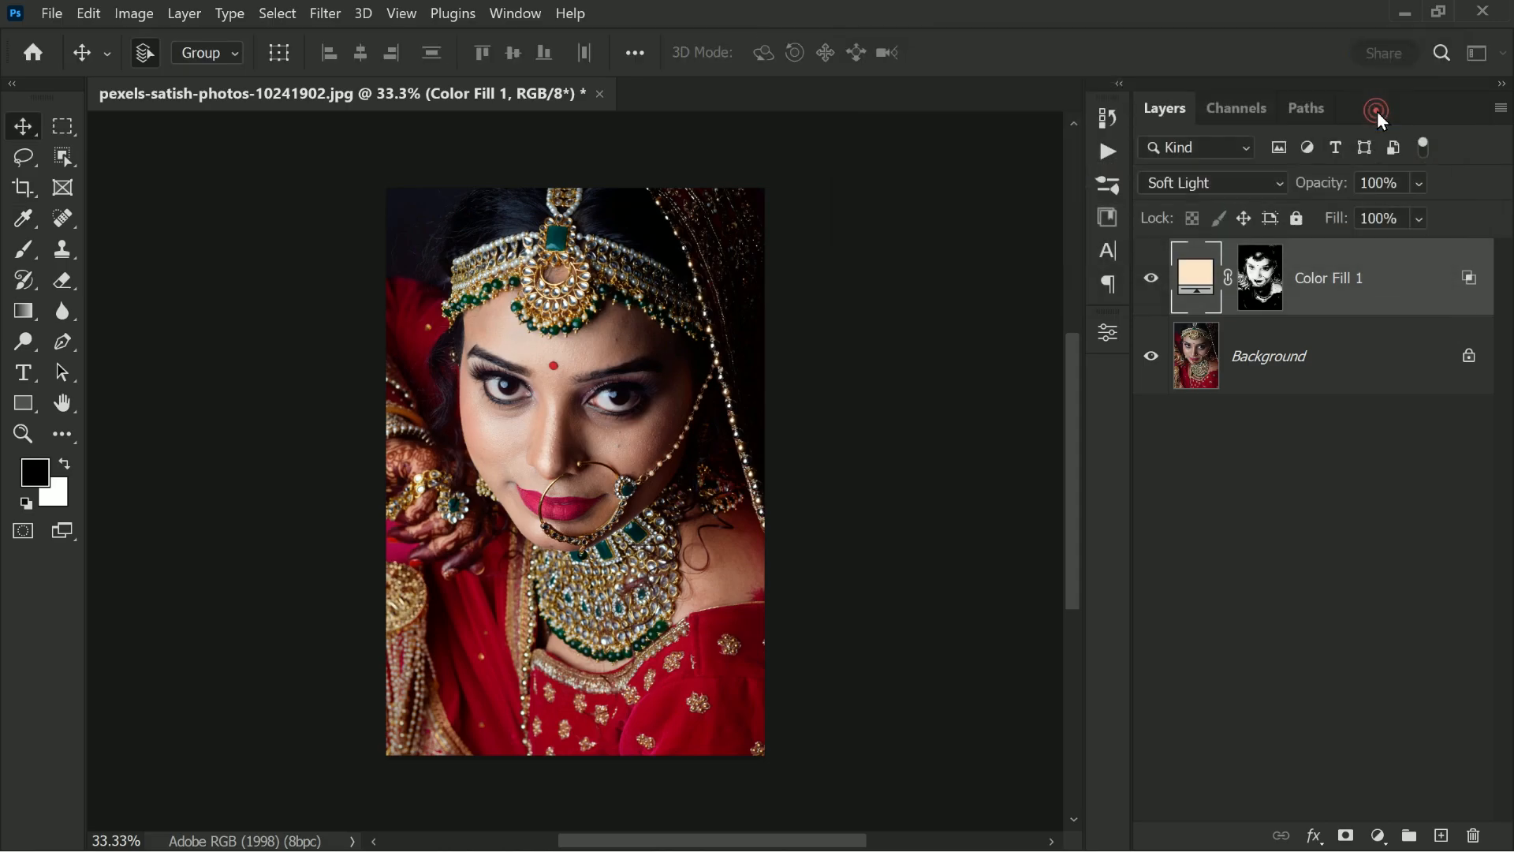